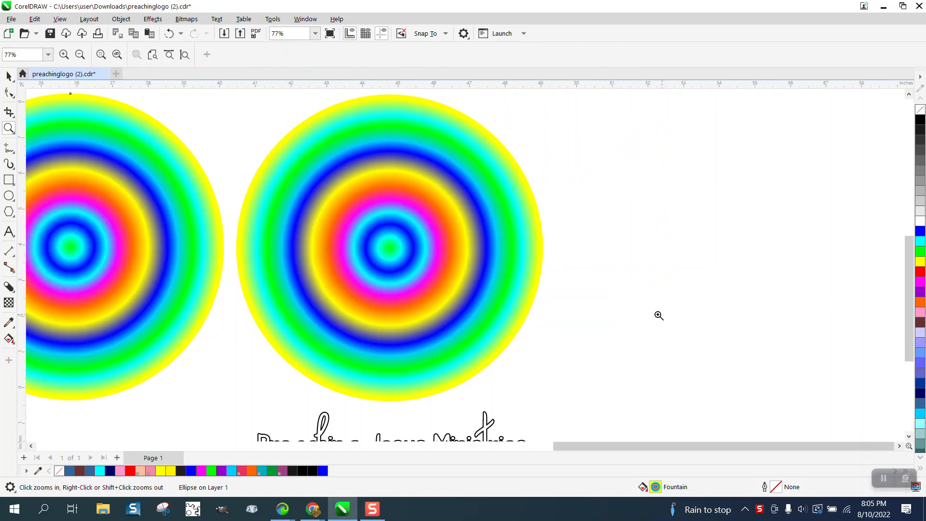
{"action": "mouse_move", "coordinate": [512, 203]}
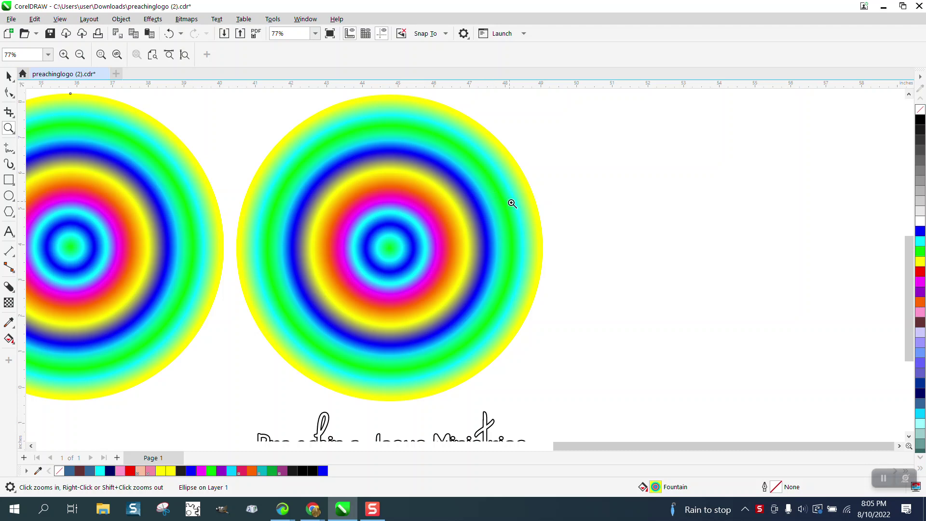
Switch from the Zoom tool to the Pick tool to select objects
{"action": "left_click", "coordinate": [9, 75]}
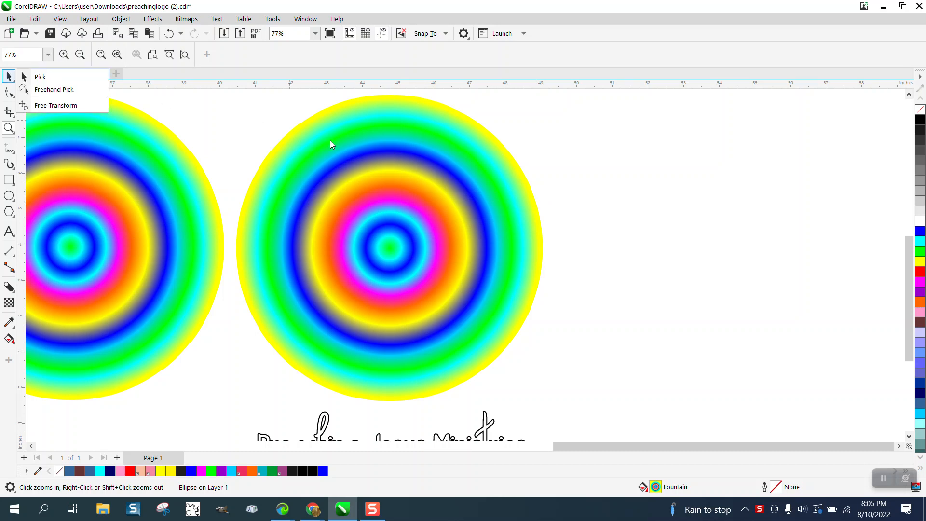
{"action": "mouse_move", "coordinate": [41, 77]}
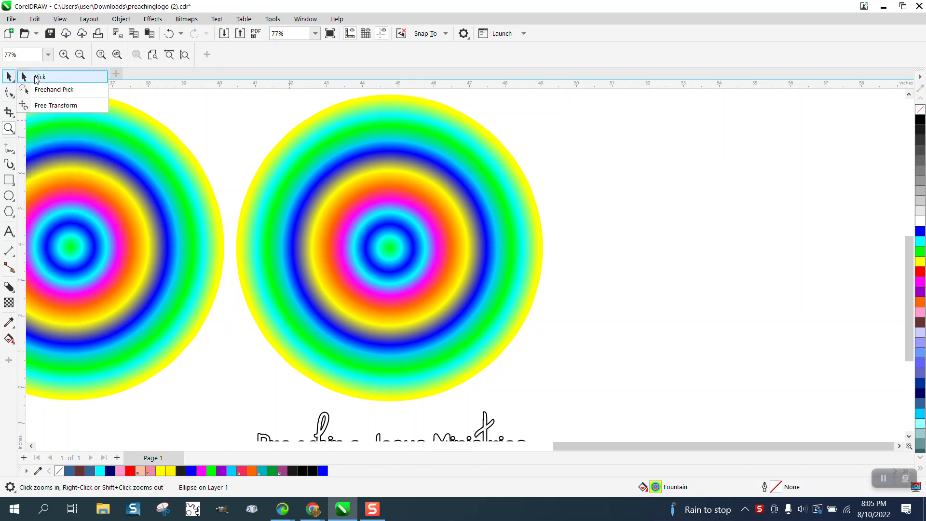
{"action": "left_click", "coordinate": [40, 76]}
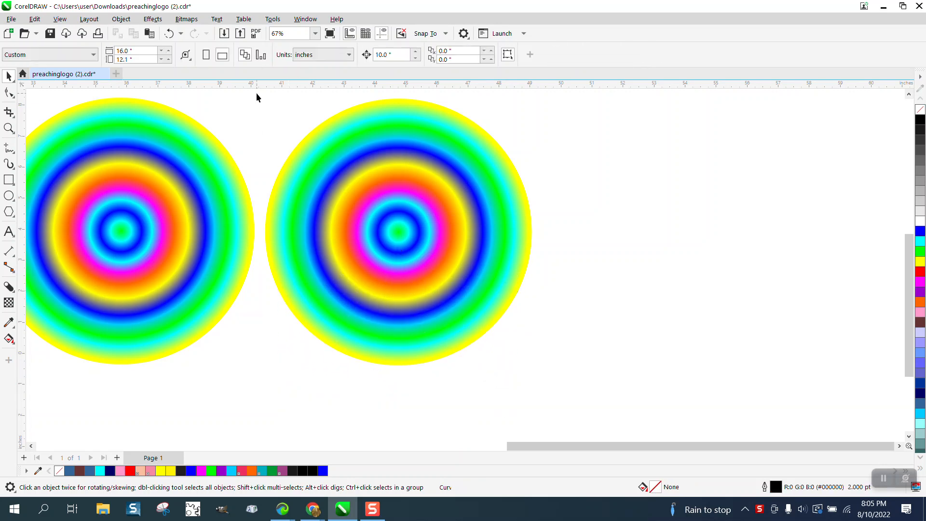
Intersect the outlined text with the gradient circle, giving a rainbow text copy beside the circles
{"action": "left_click", "coordinate": [400, 288]}
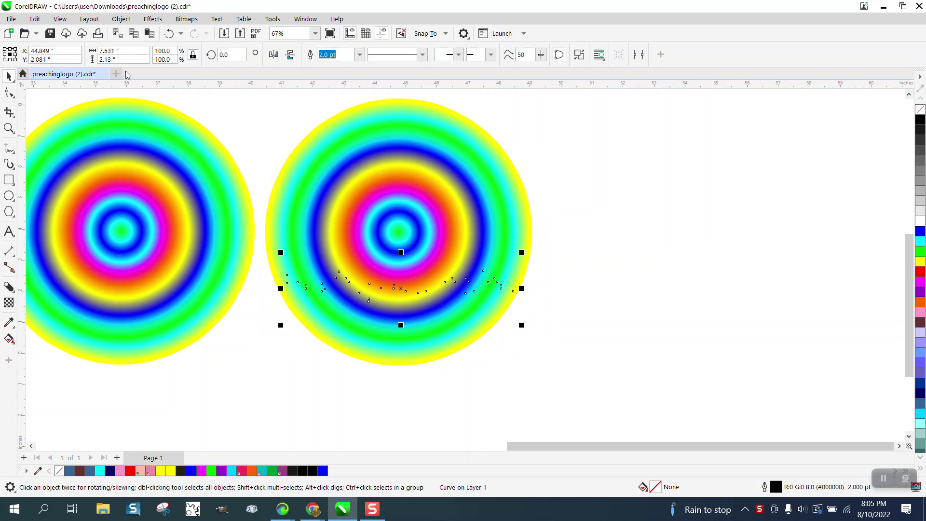
{"action": "left_click", "coordinate": [121, 18]}
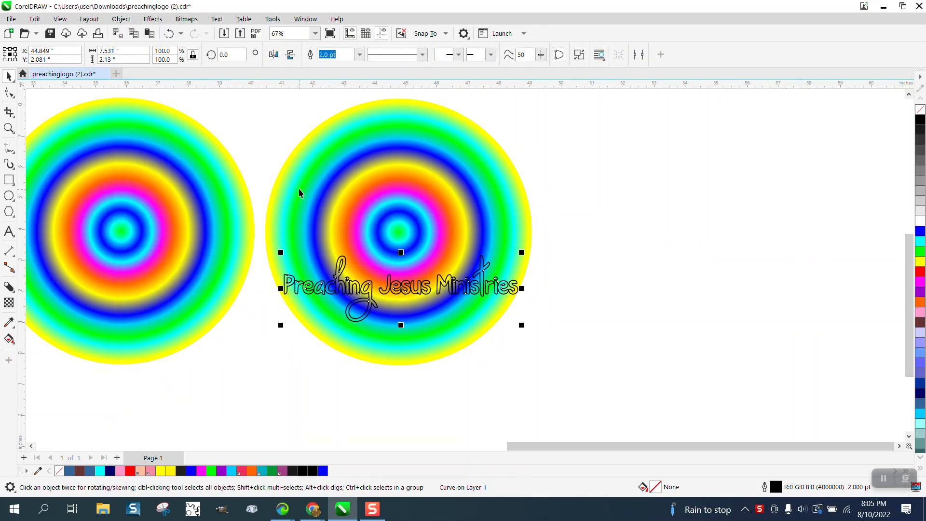
{"action": "left_click", "coordinate": [245, 106]}
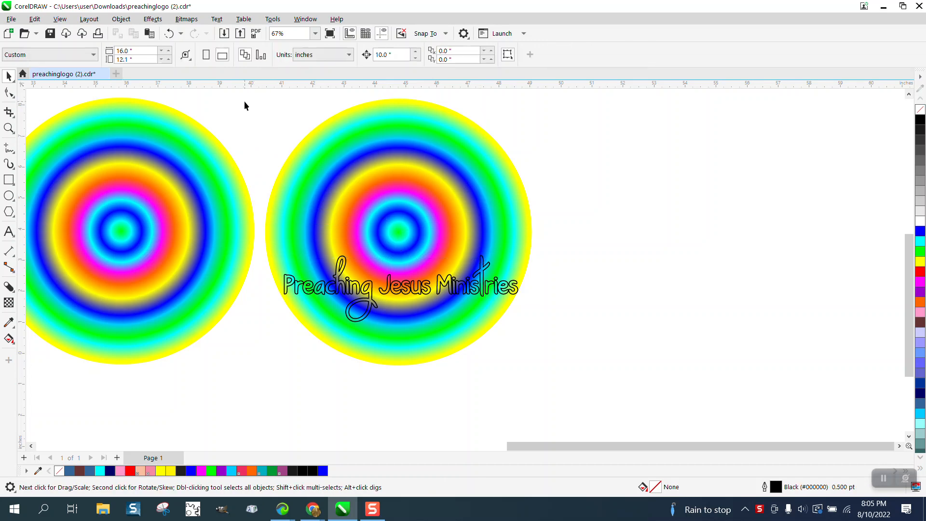
{"action": "left_click", "coordinate": [398, 232]}
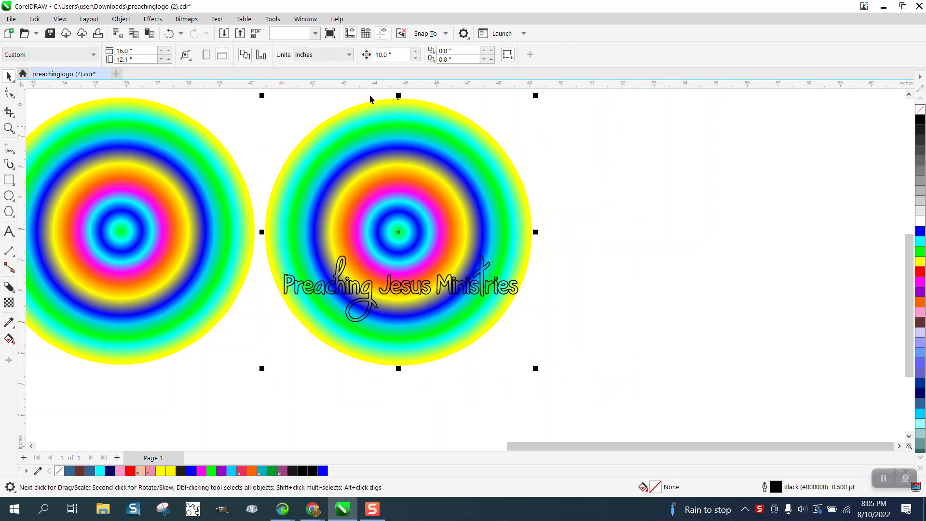
{"action": "left_click", "coordinate": [399, 289]}
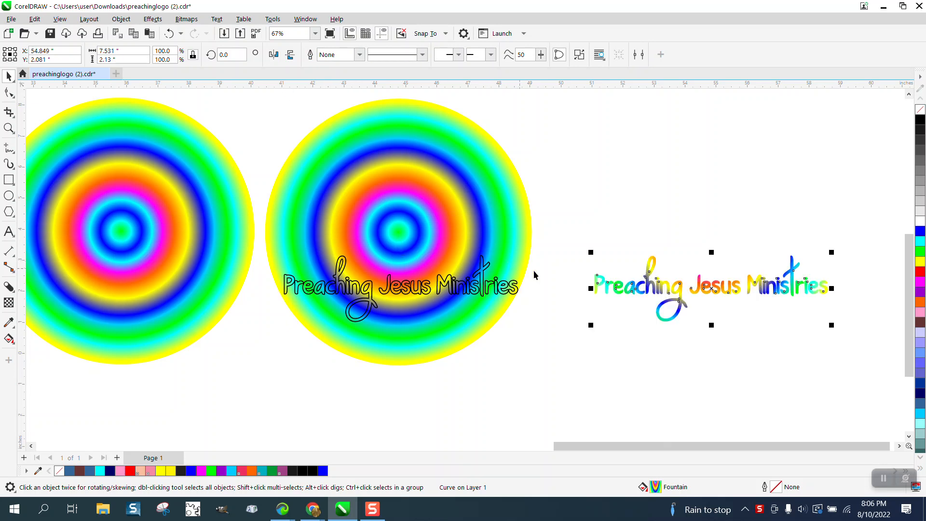
{"action": "left_click", "coordinate": [401, 287]}
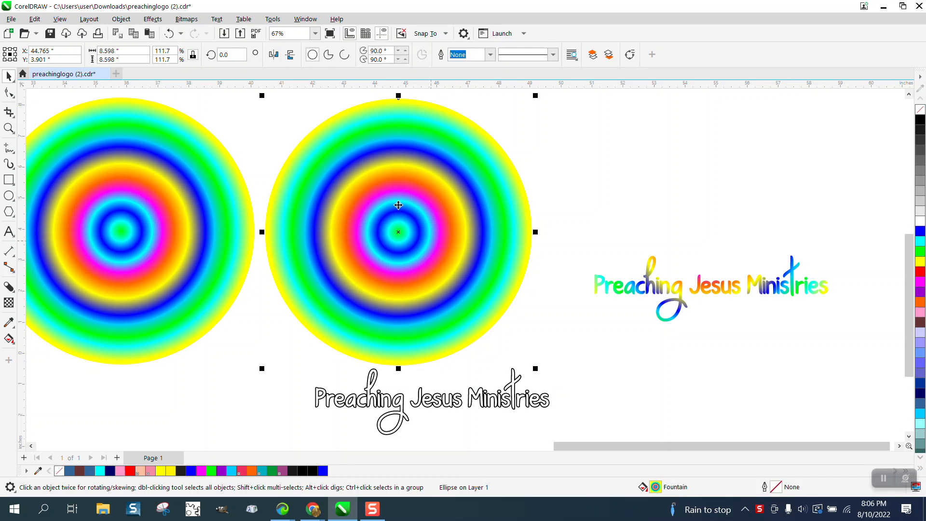
Convert the right gradient circle to a 300 dpi RGB bitmap with transparent background
{"action": "left_click", "coordinate": [186, 19]}
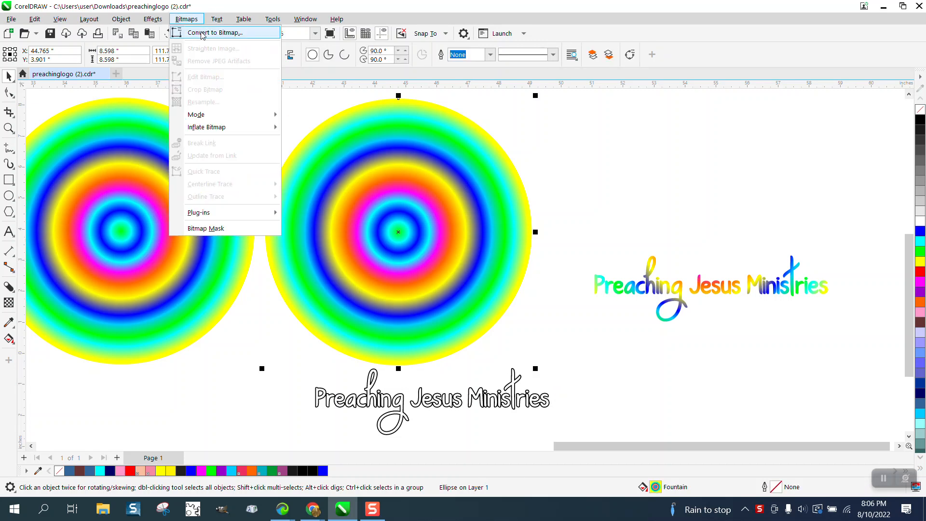
{"action": "left_click", "coordinate": [214, 33]}
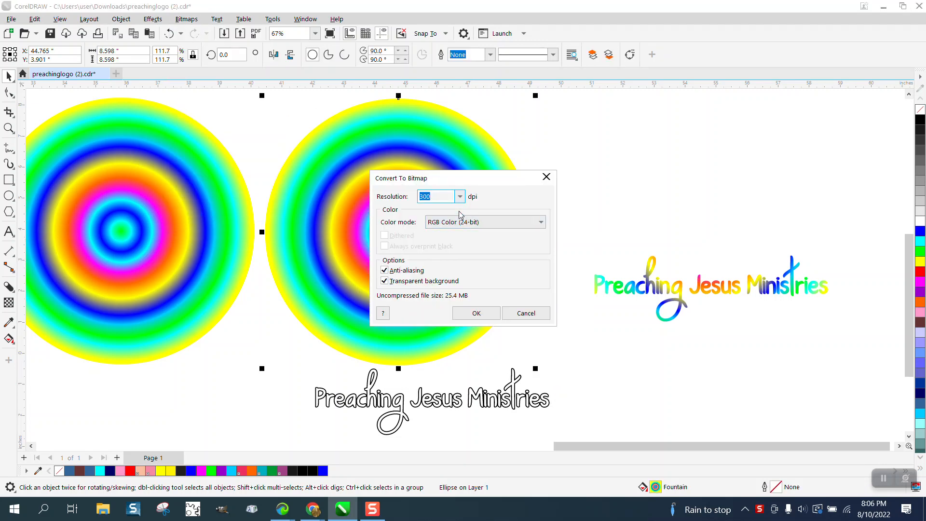
{"action": "left_click", "coordinate": [476, 312]}
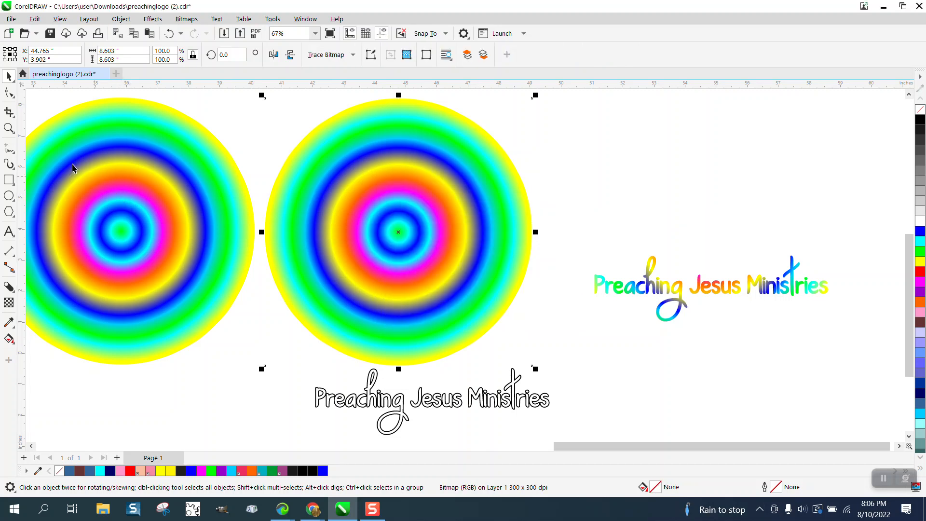
{"action": "left_click", "coordinate": [398, 232]}
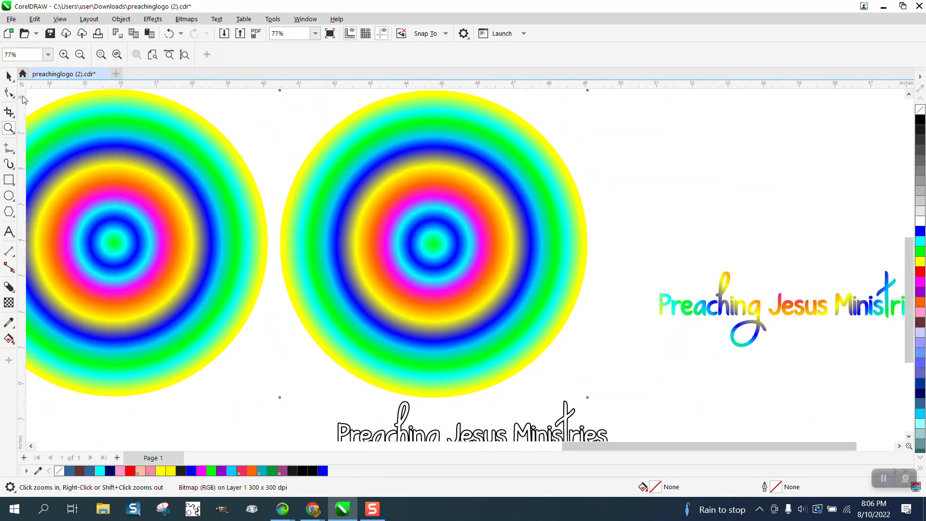
Apply a Gaussian blur to the right circle bitmap via Effects > Blur
{"action": "left_click", "coordinate": [433, 243]}
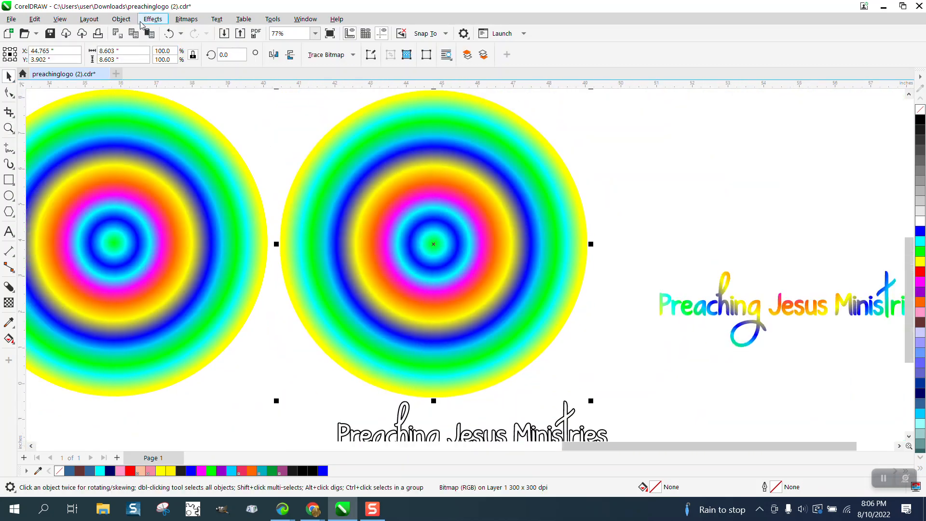
{"action": "left_click", "coordinate": [152, 18]}
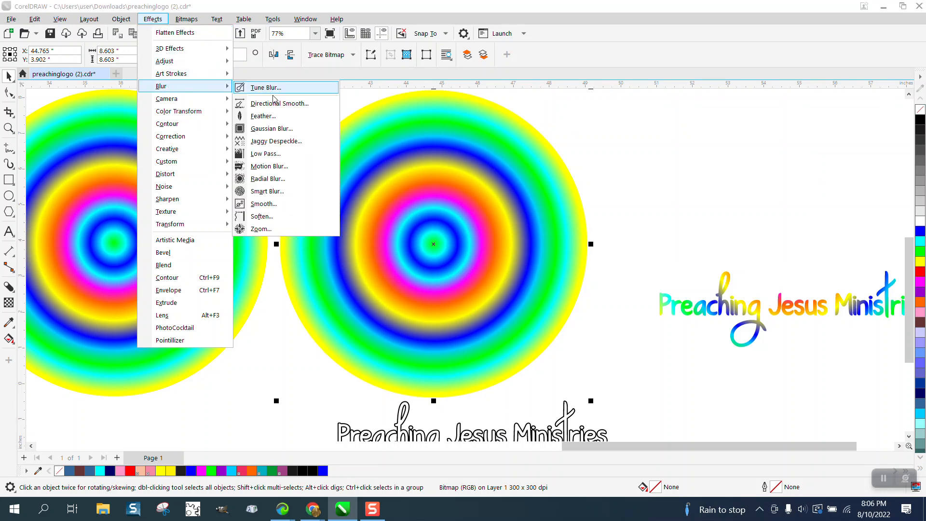
{"action": "left_click", "coordinate": [271, 128]}
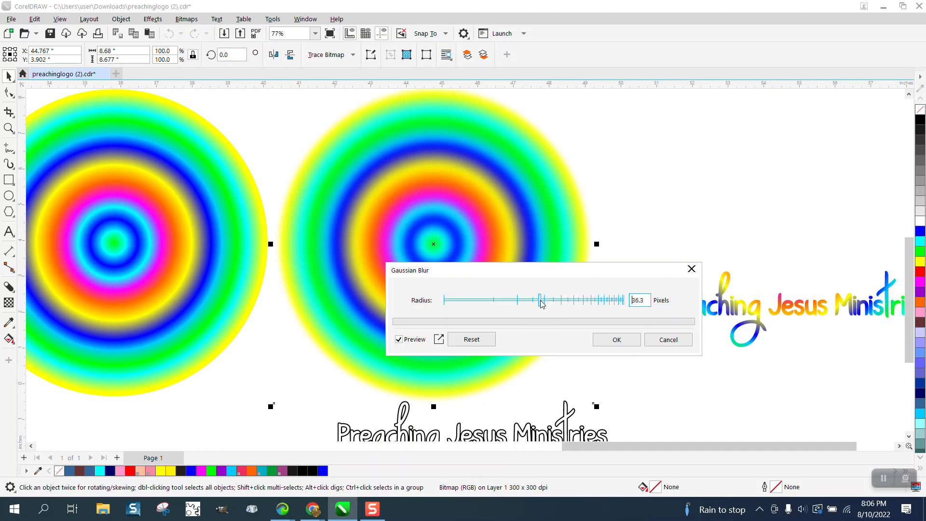
{"action": "left_click", "coordinate": [616, 339]}
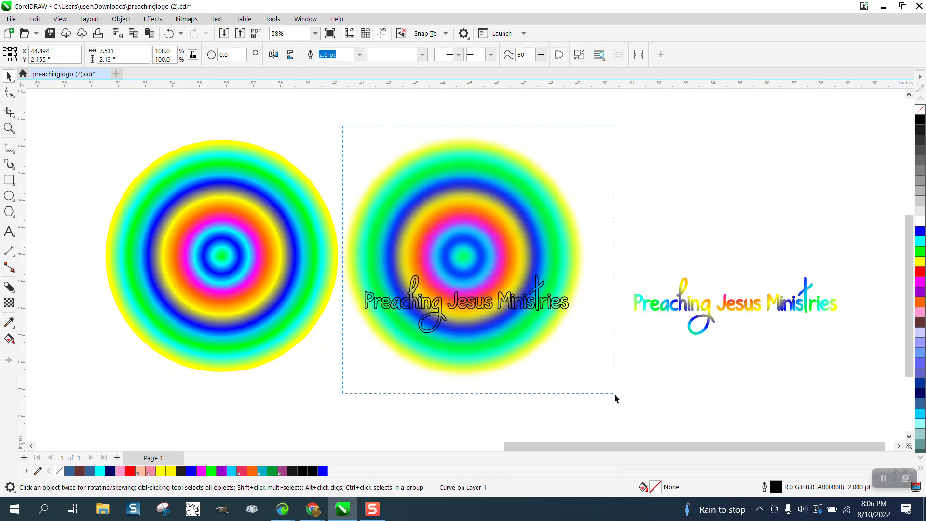
Intersect the text with the blurred circle, placing the second rainbow copy above the first
{"action": "left_click", "coordinate": [466, 300]}
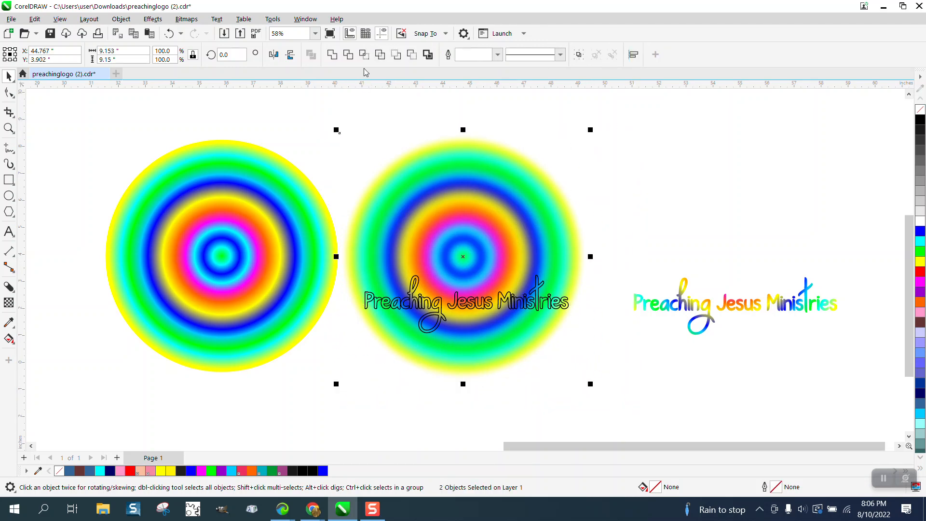
{"action": "left_click", "coordinate": [467, 301]}
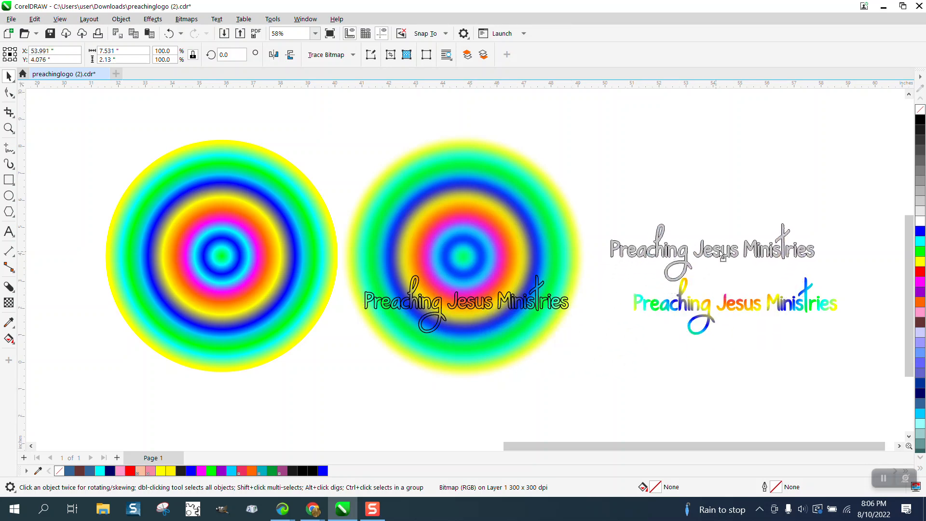
{"action": "left_click", "coordinate": [709, 248]}
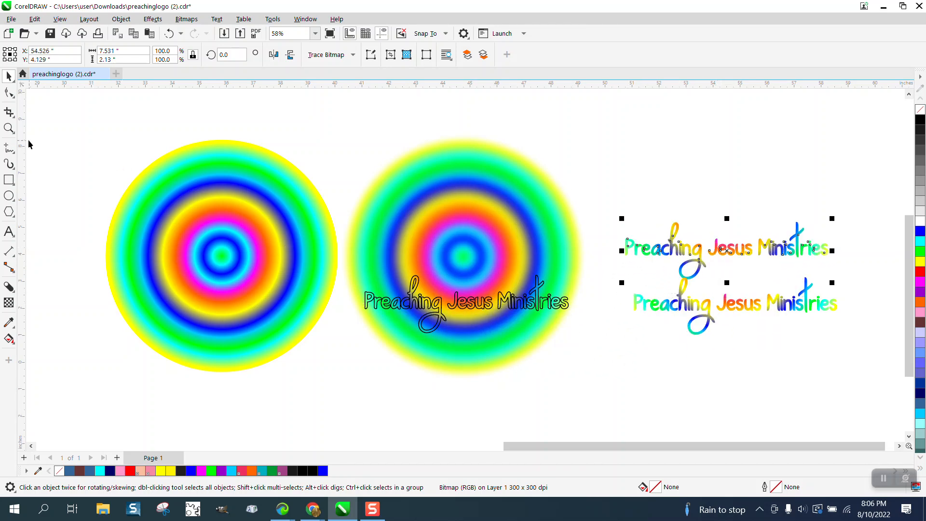
{"action": "left_click", "coordinate": [8, 128]}
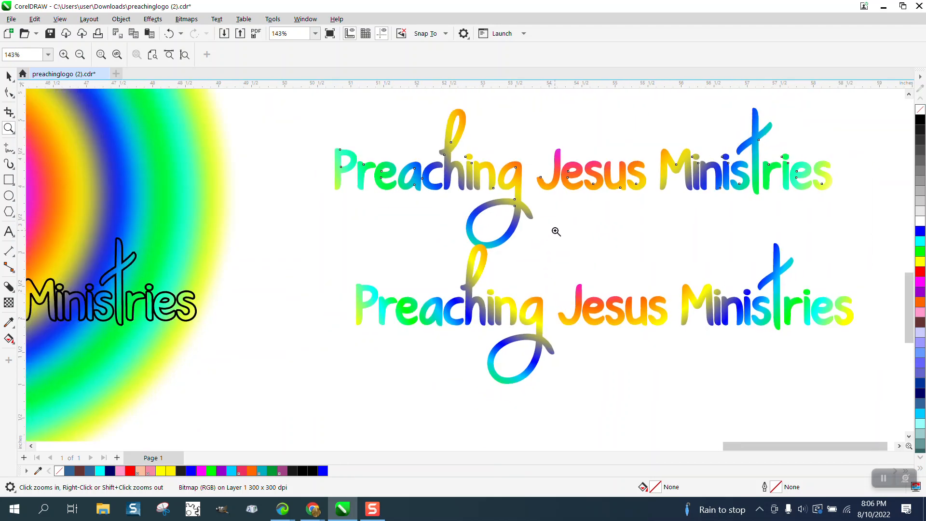
Zoom in and out to compare the two rainbow text copies beside the circle
{"action": "left_click", "coordinate": [555, 230]}
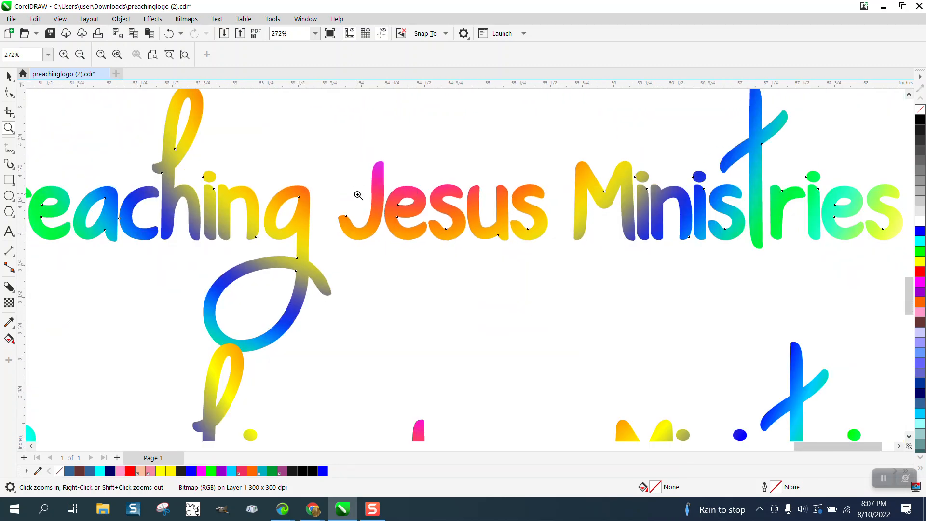
{"action": "left_click", "coordinate": [80, 54]}
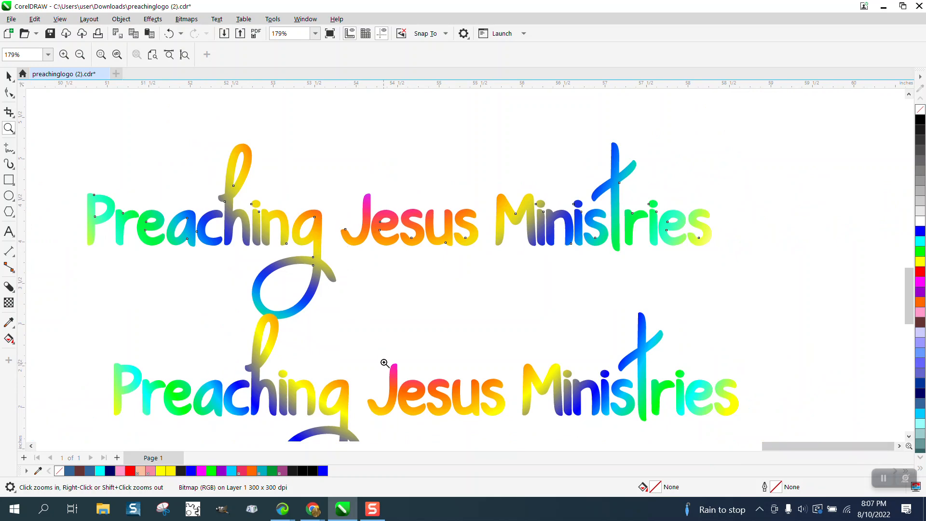
{"action": "left_click", "coordinate": [385, 363]}
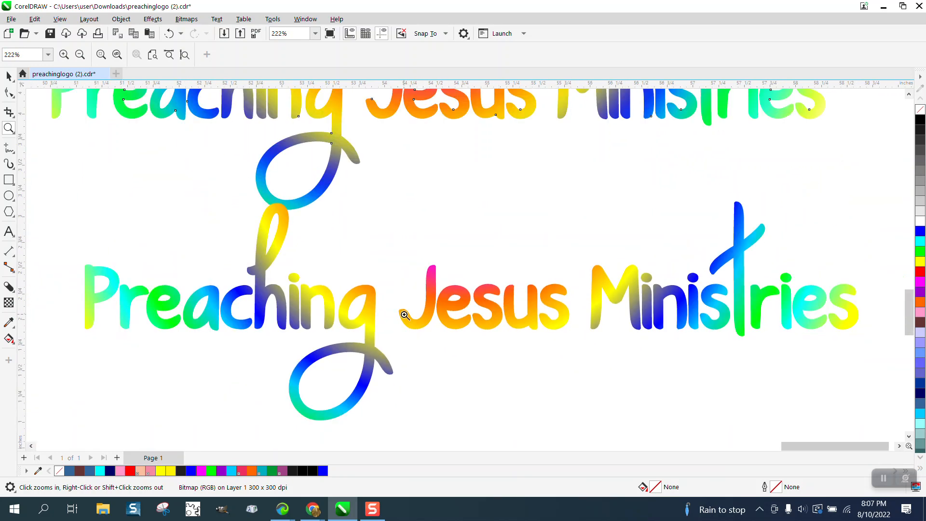
{"action": "left_click", "coordinate": [80, 54]}
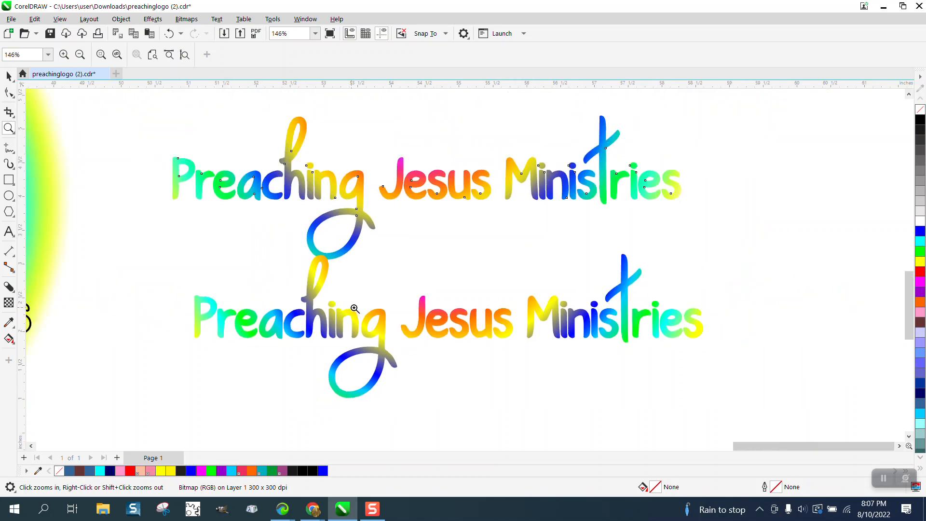
{"action": "left_click", "coordinate": [80, 54]}
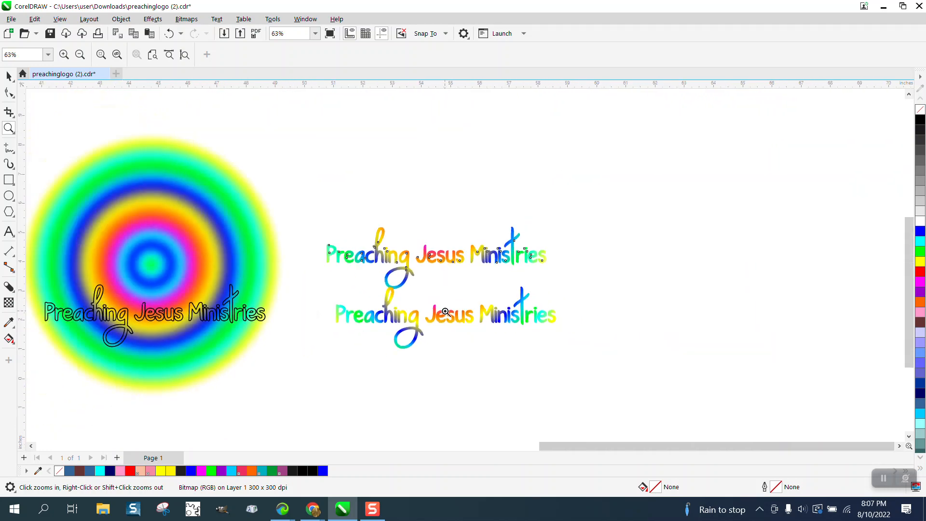
{"action": "mouse_move", "coordinate": [420, 286]}
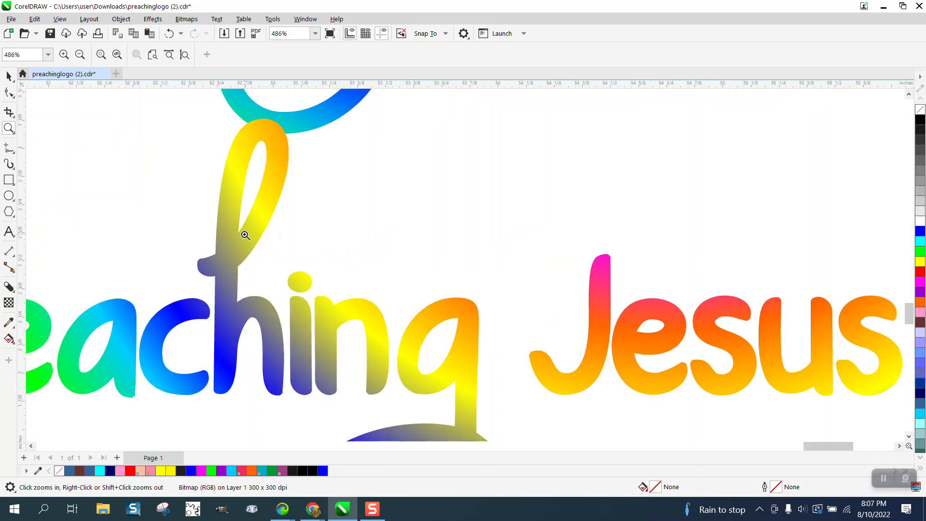
{"action": "mouse_move", "coordinate": [254, 215]}
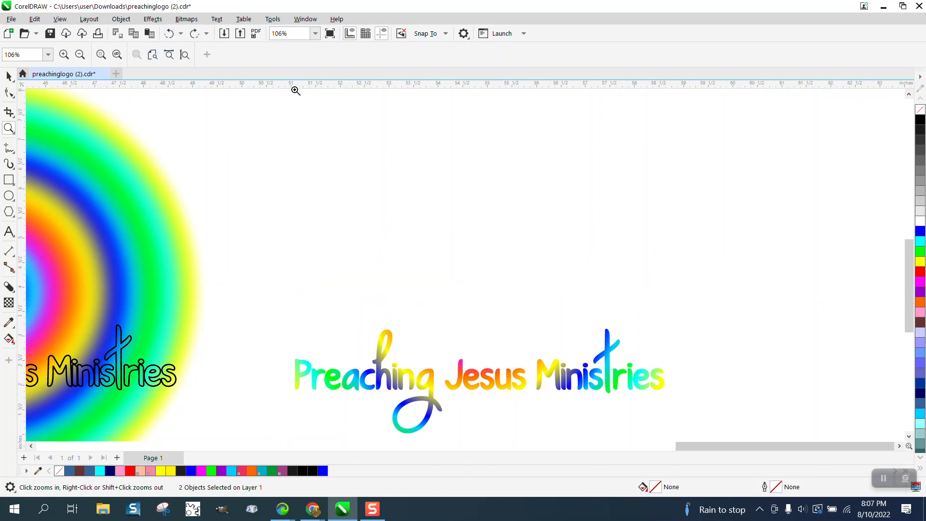
Apply a much stronger Gaussian blur with a large radius to the circle bitmap
{"action": "left_click", "coordinate": [80, 54]}
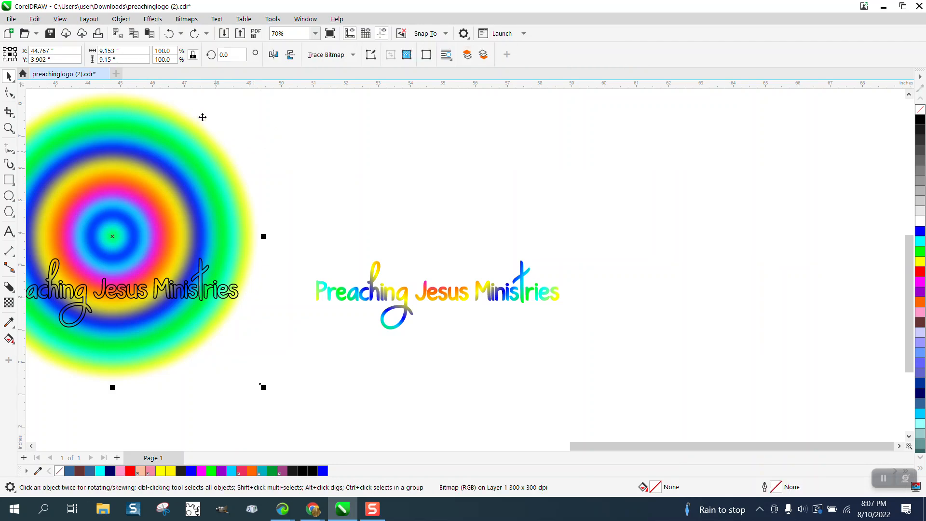
{"action": "left_click", "coordinate": [152, 20]}
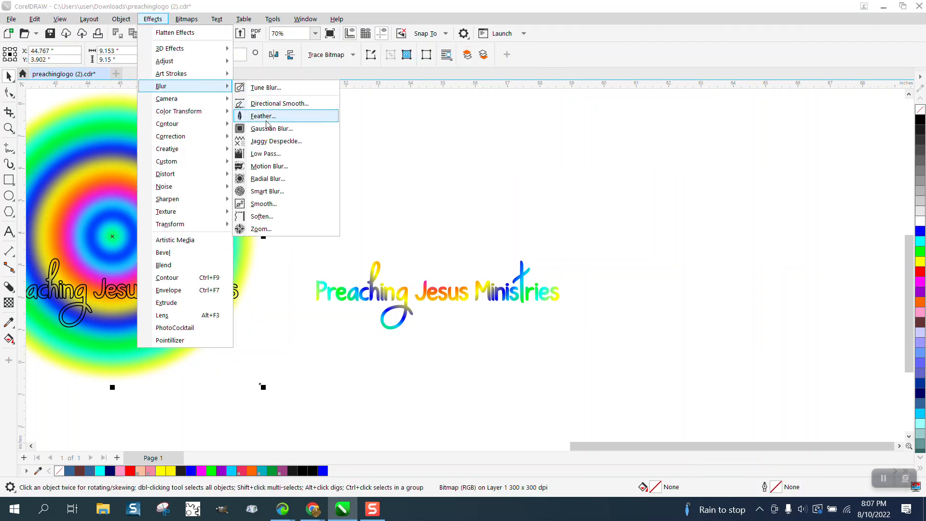
{"action": "left_click", "coordinate": [272, 129]}
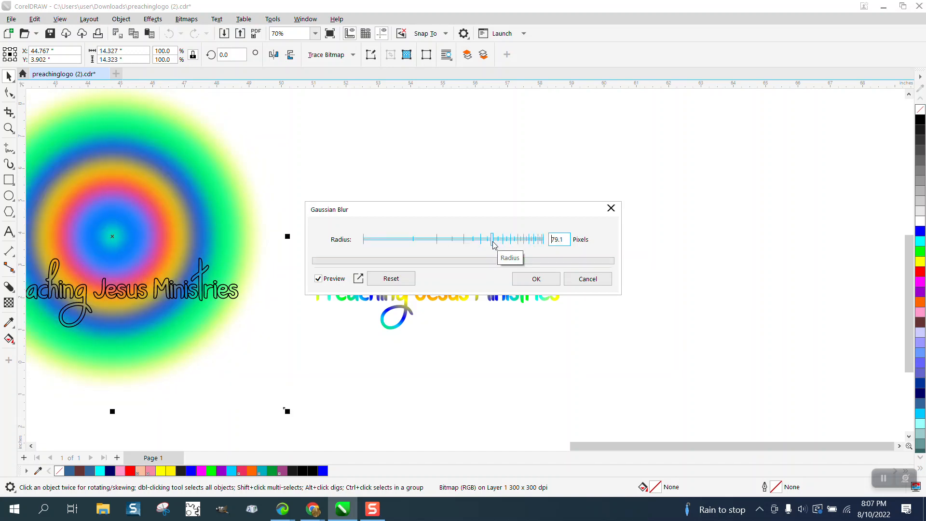
{"action": "left_click", "coordinate": [534, 278]}
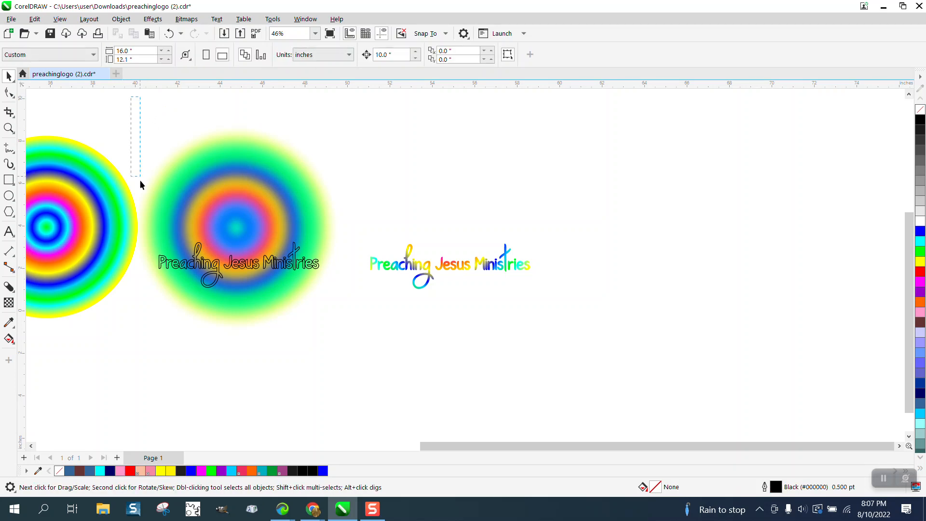
Intersect the outlined text with the strongly blurred circle, placing the new copy below the first
{"action": "left_click", "coordinate": [238, 264]}
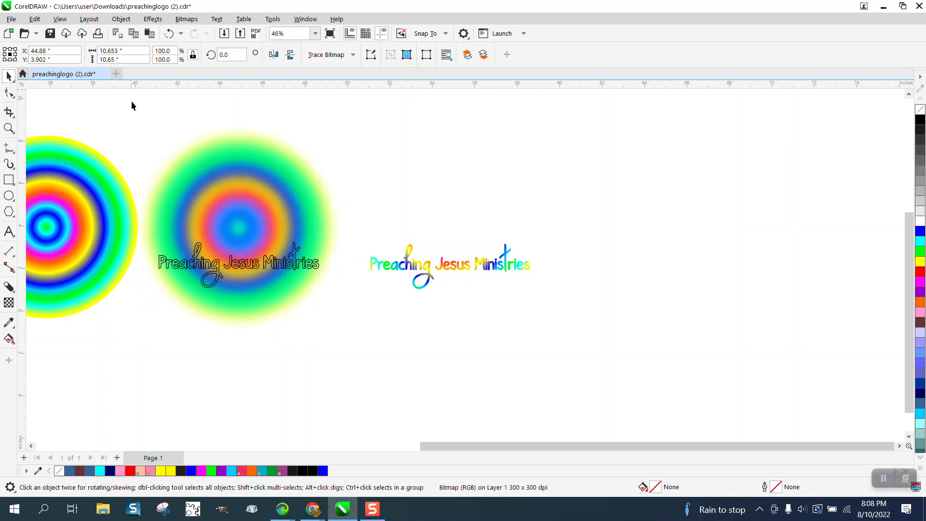
{"action": "left_click", "coordinate": [238, 263]}
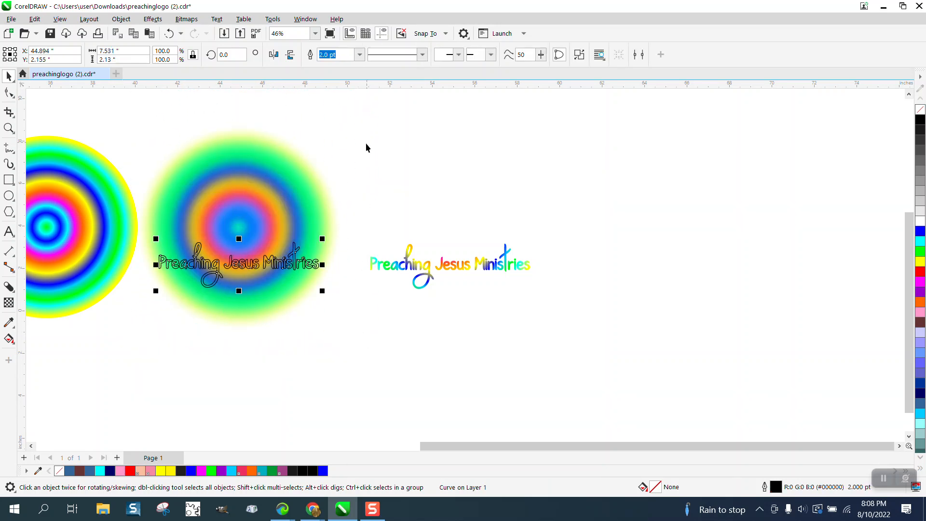
{"action": "left_click", "coordinate": [238, 227]}
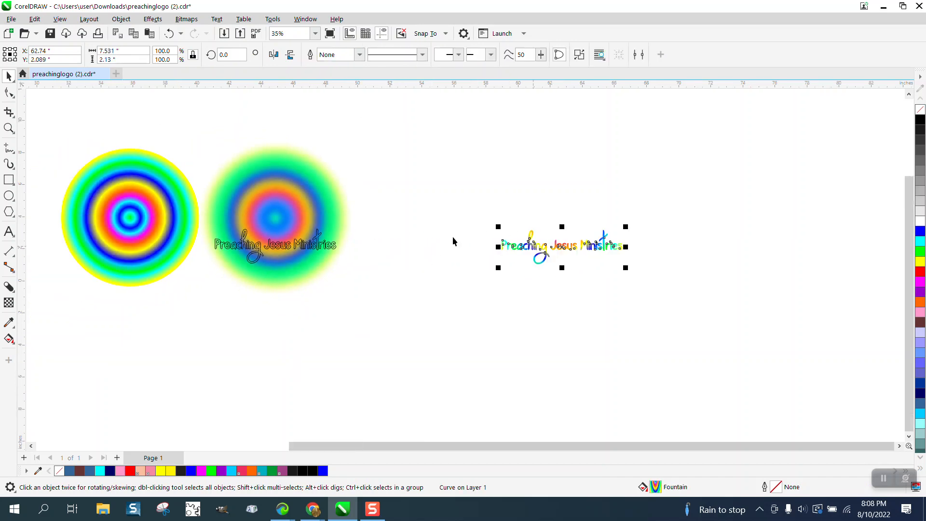
{"action": "left_click", "coordinate": [272, 216]}
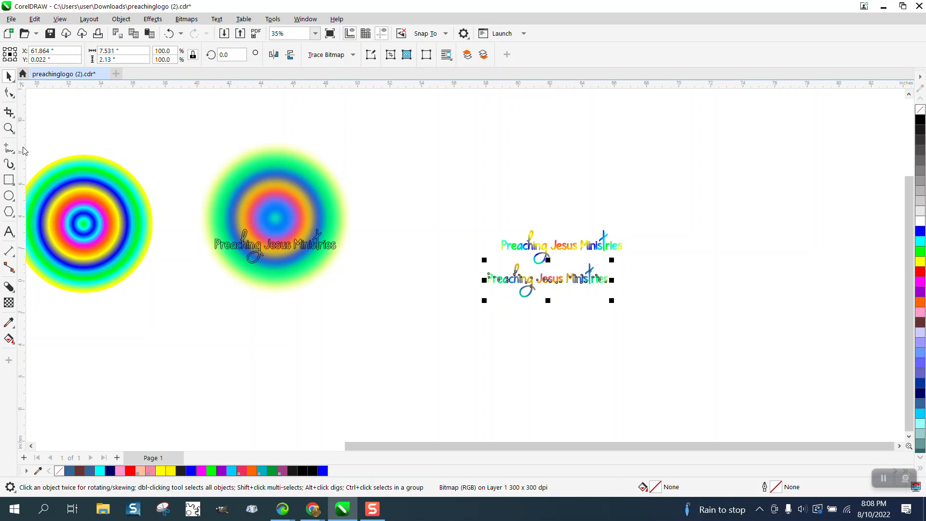
{"action": "left_click", "coordinate": [9, 128]}
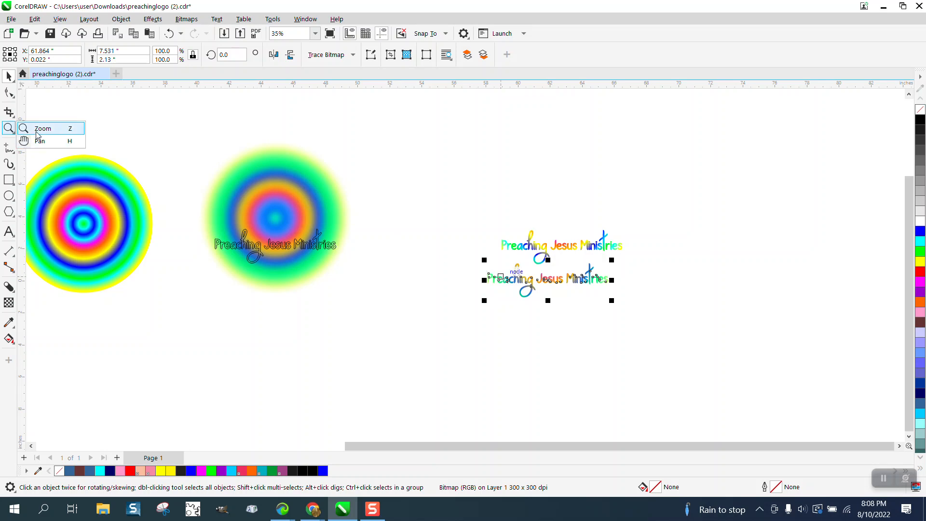
{"action": "left_click", "coordinate": [43, 129]}
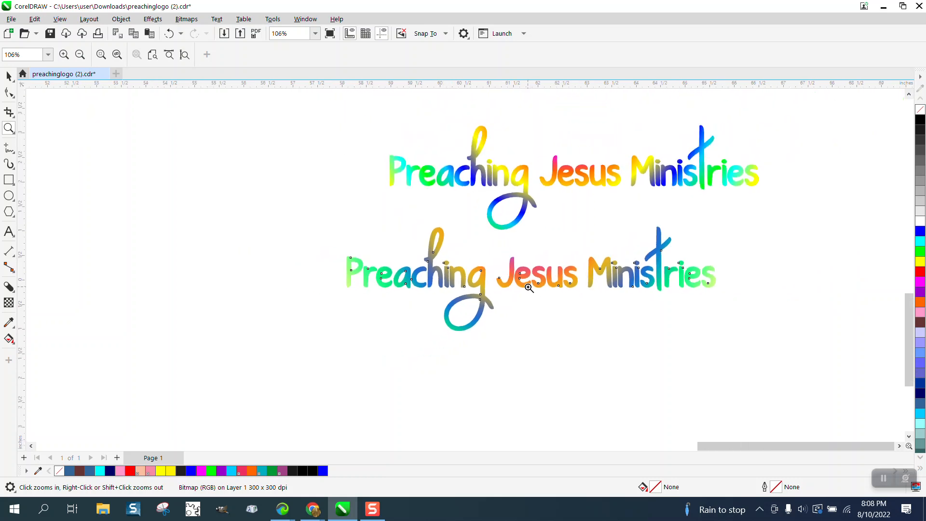
{"action": "left_click", "coordinate": [528, 287]}
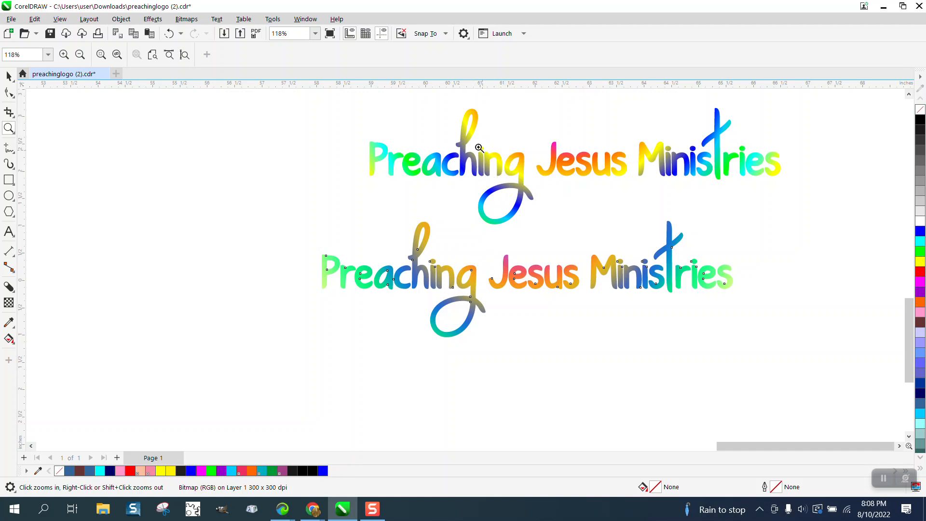
{"action": "mouse_move", "coordinate": [543, 188]}
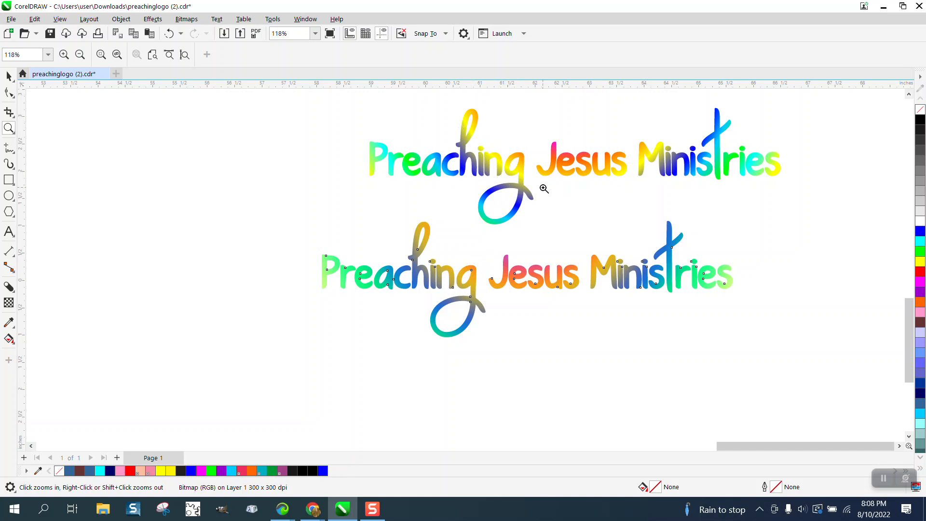
{"action": "mouse_move", "coordinate": [472, 195]}
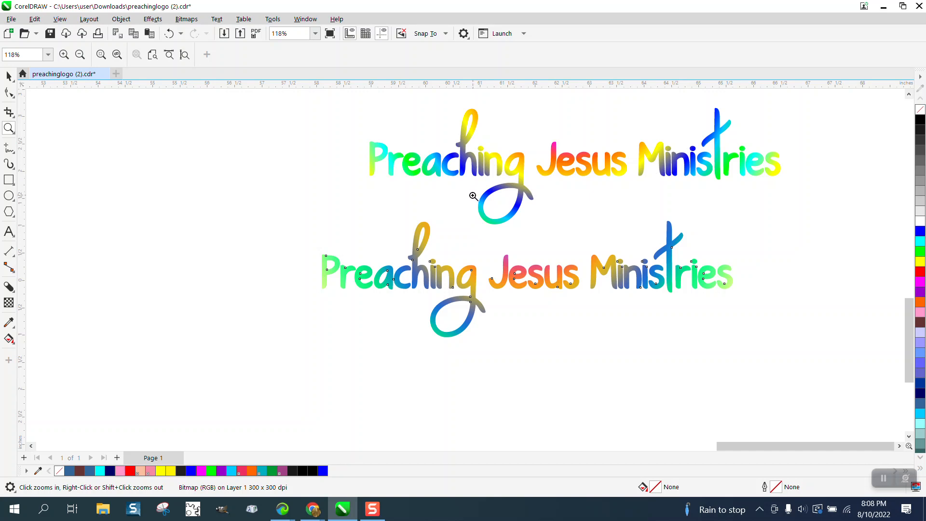
{"action": "mouse_move", "coordinate": [447, 197]}
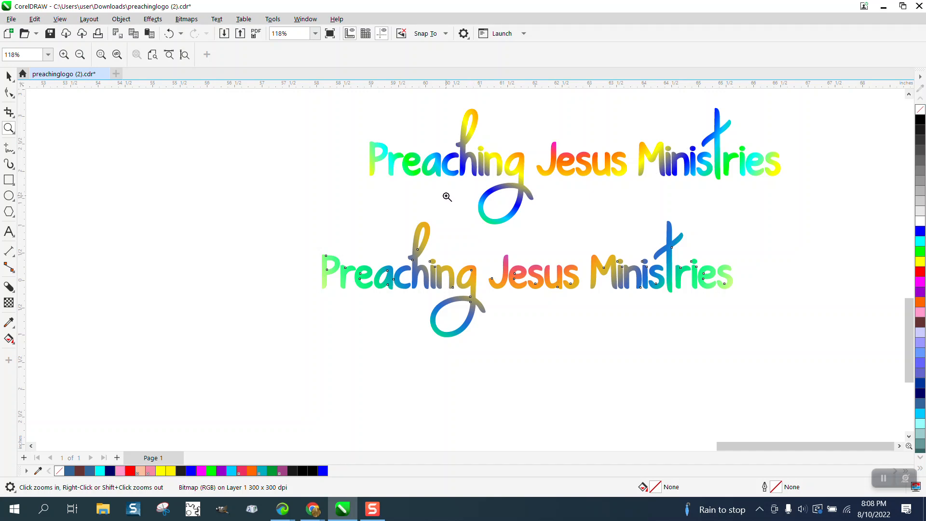
{"action": "mouse_move", "coordinate": [520, 162]}
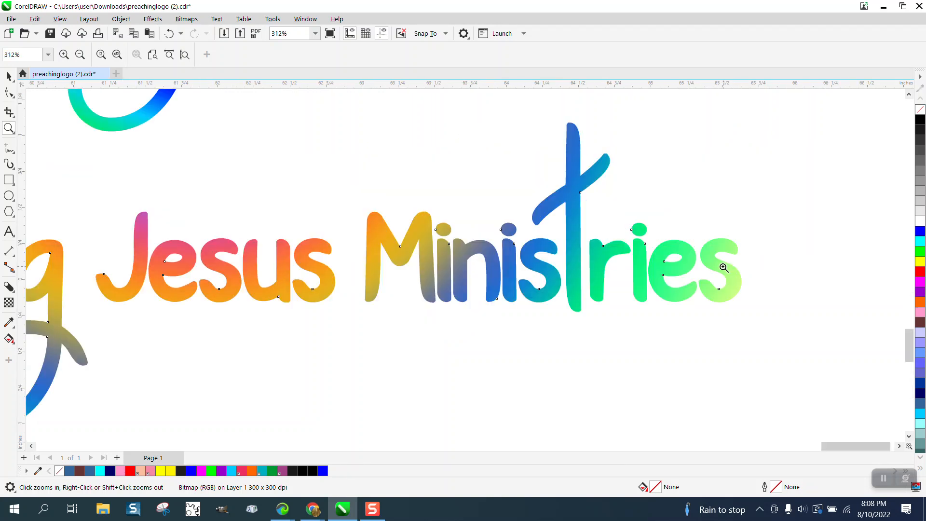
{"action": "right_click", "coordinate": [724, 269]}
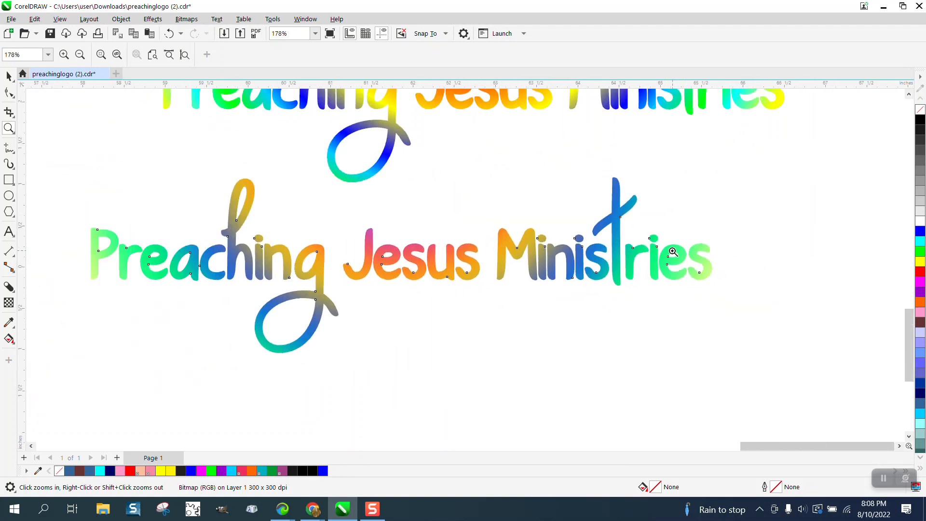